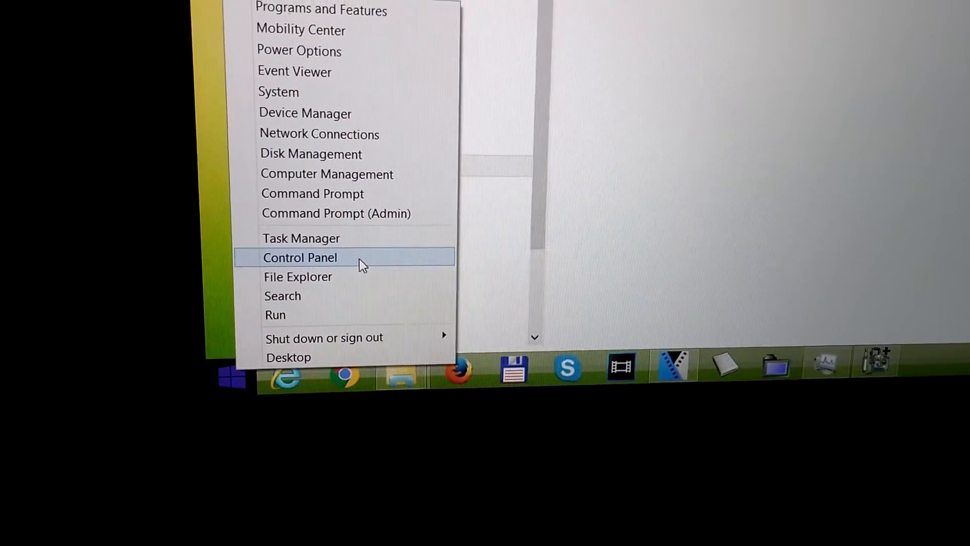
# - Open Control Panel from the Windows 8 power user menu
pyautogui.click(300, 258)
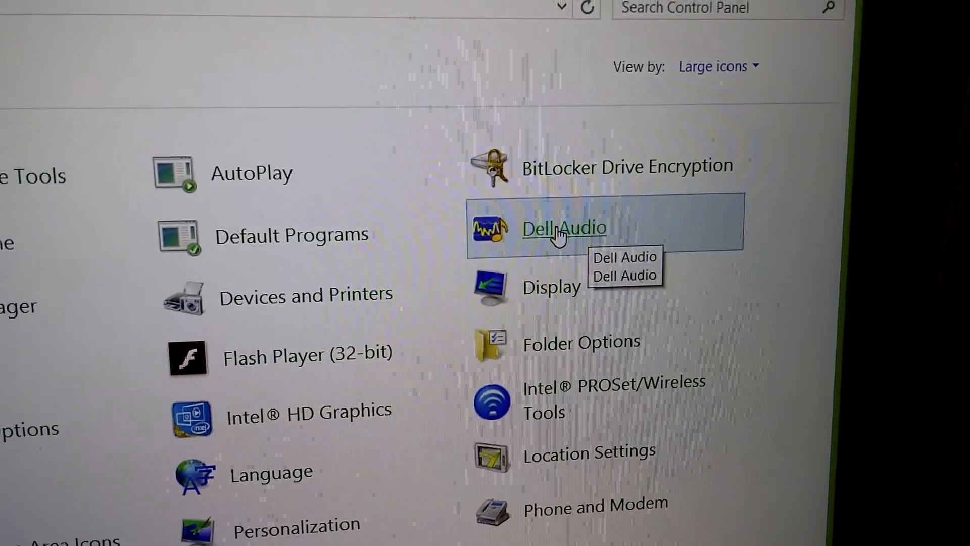
# - Open Dell Audio from Control Panel's large-icon view
pyautogui.click(562, 228)
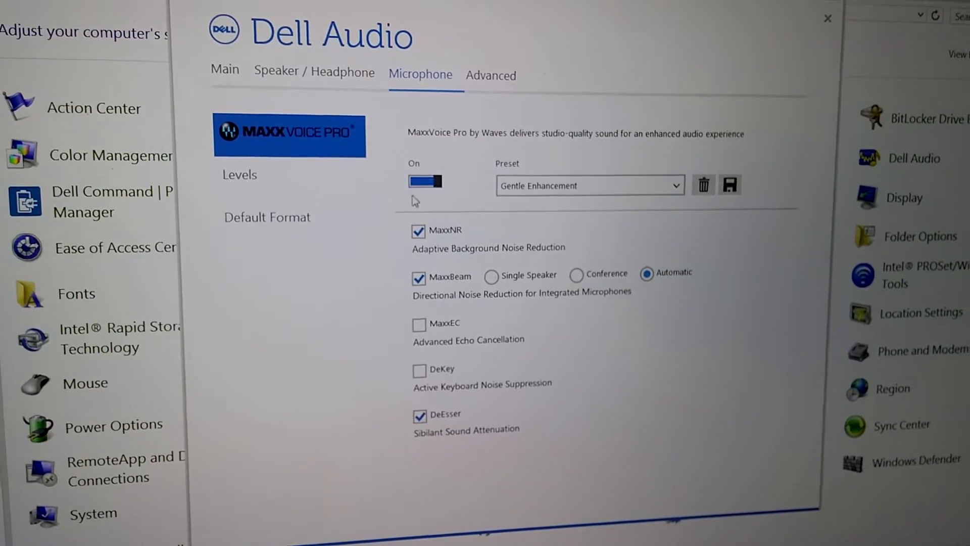
# - Toggle the microphone's MaxxVoice Pro to Off and close Dell Audio
pyautogui.click(424, 181)
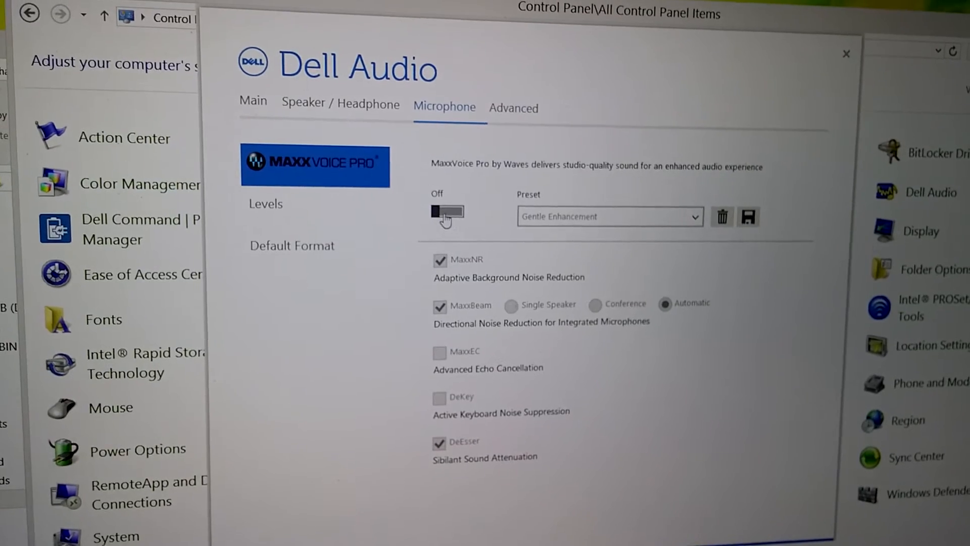
pyautogui.click(845, 54)
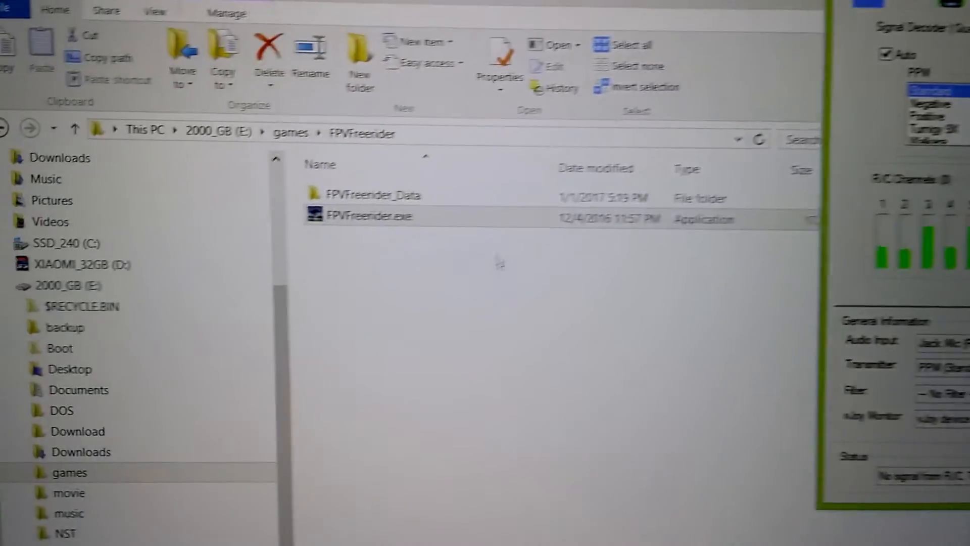
# - Select FPVFreerider.exe in the E:\games\FPVFreerider folder
pyautogui.click(447, 220)
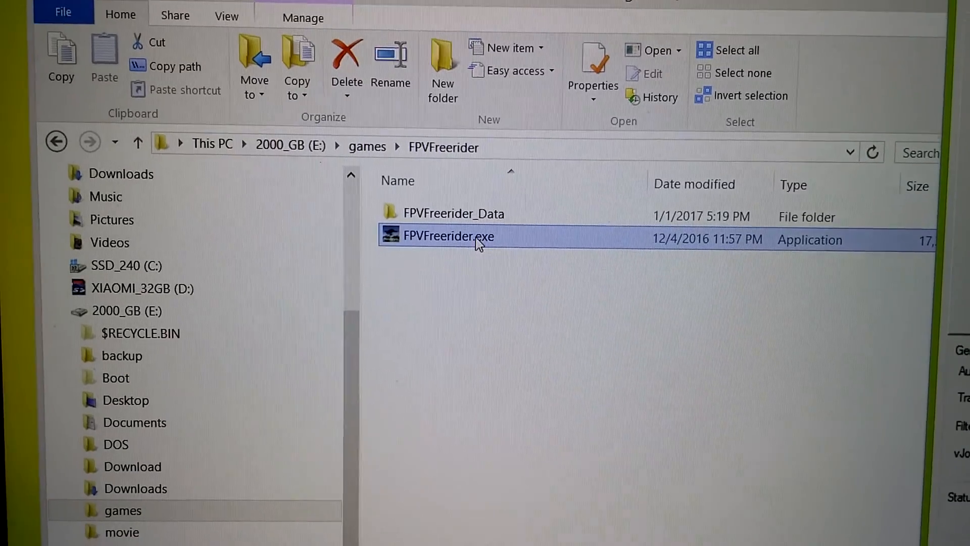